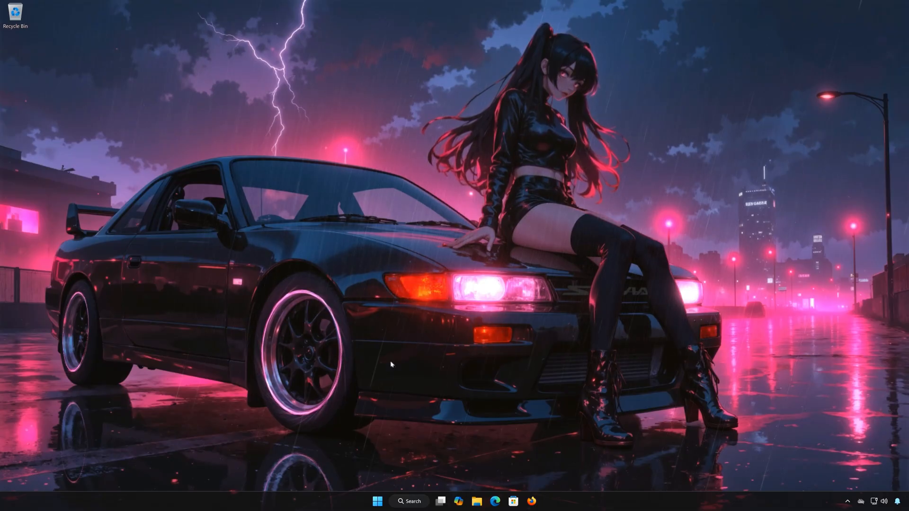
Launch the Settings app from the Start menu's pinned apps.
click(377, 501)
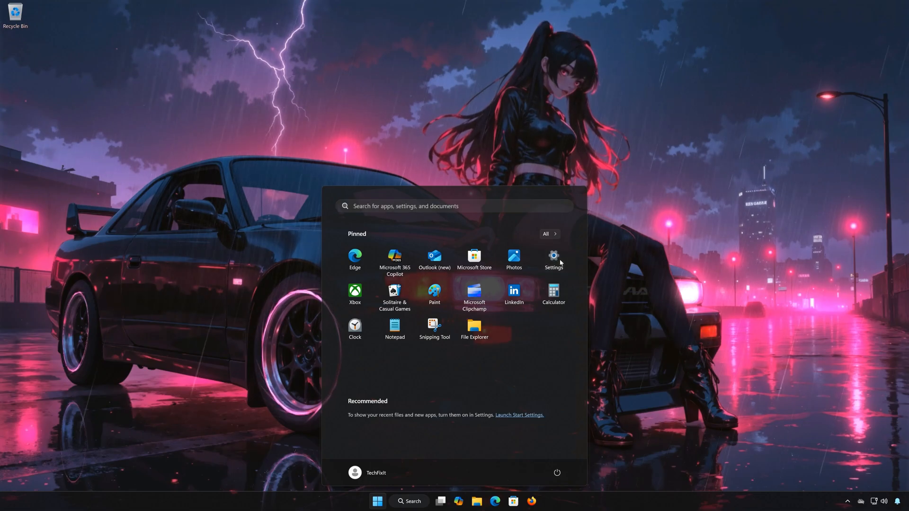
click(552, 255)
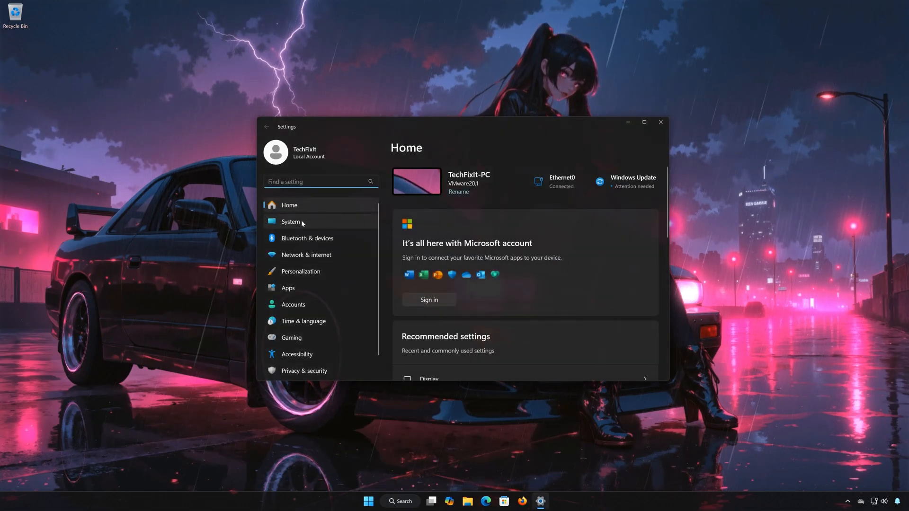
Run the Windows Update troubleshooter from System > Troubleshoot > Other troubleshooters.
click(290, 222)
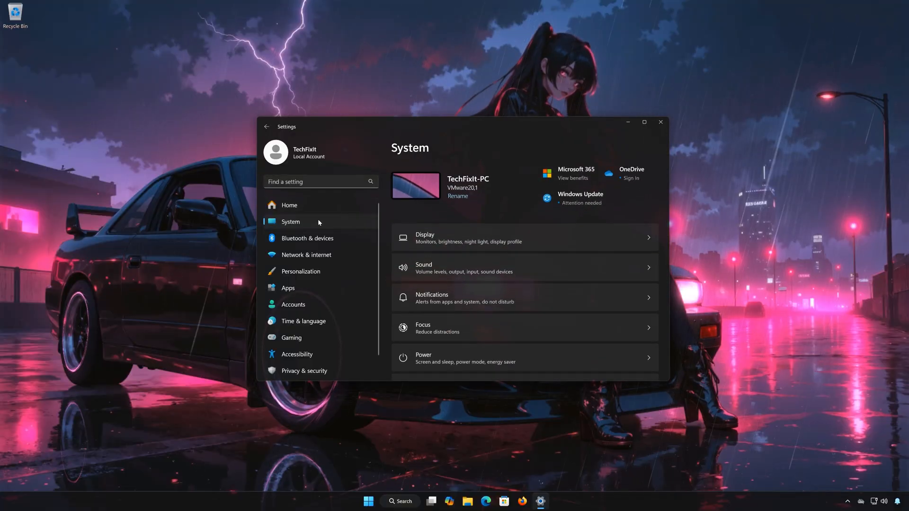
scroll(down, 3)
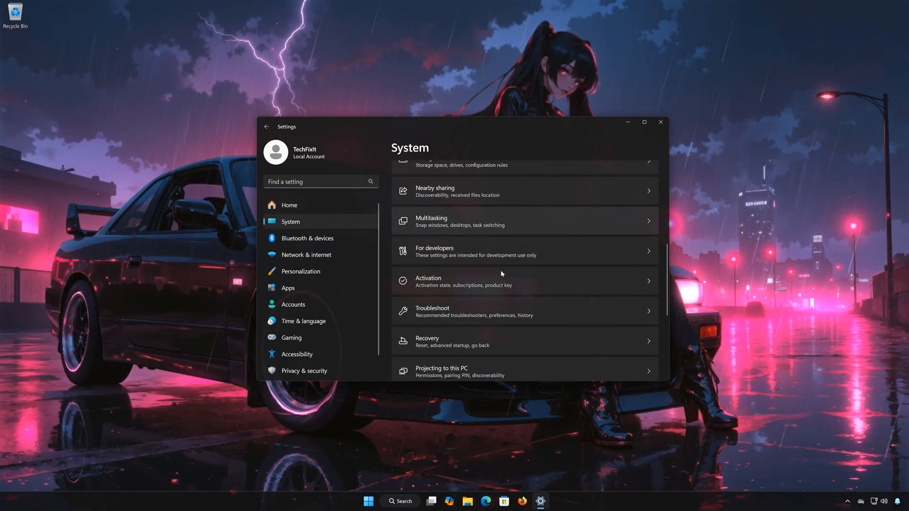
scroll(down, 3)
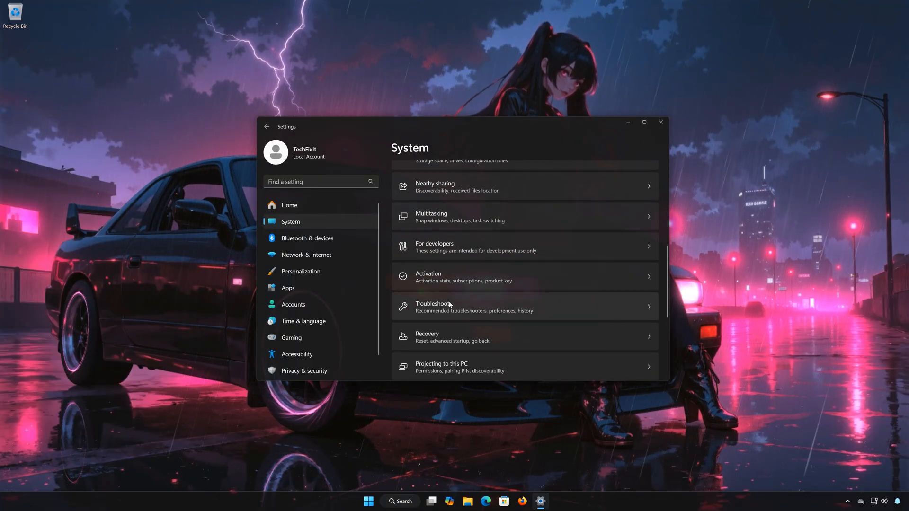
click(441, 307)
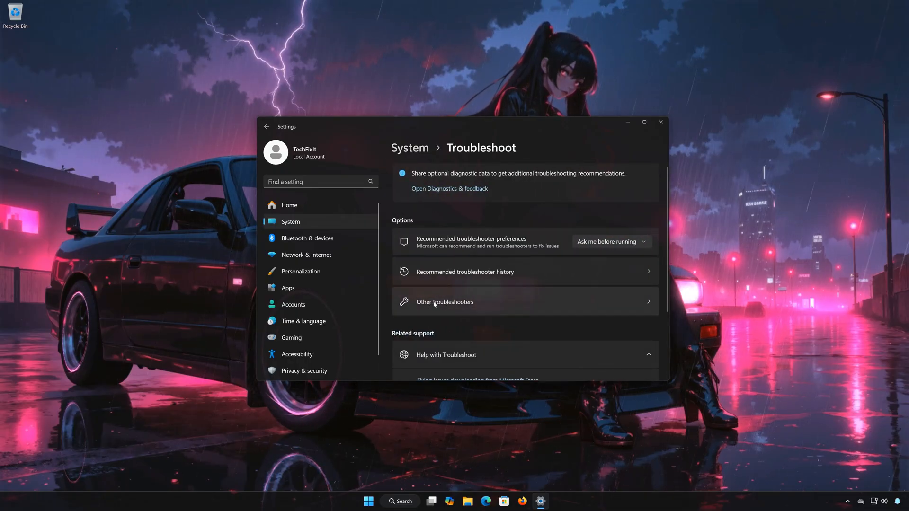
click(444, 302)
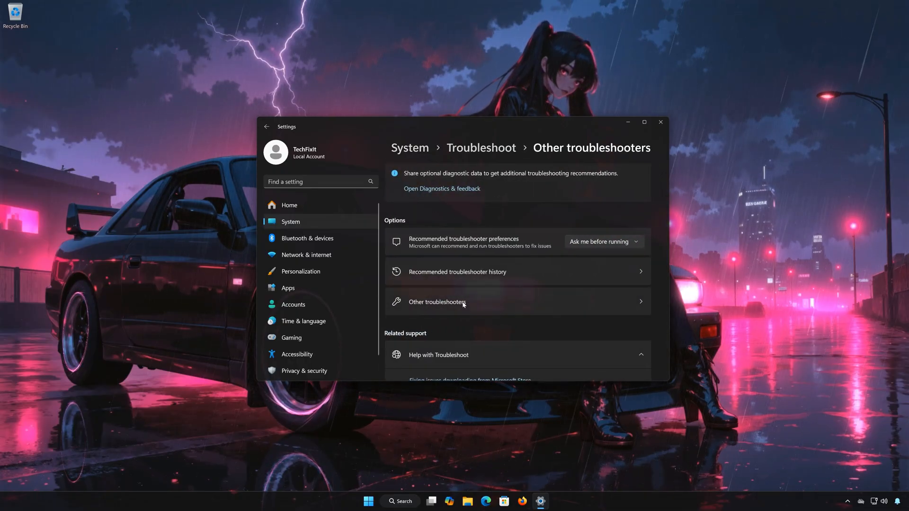
click(435, 301)
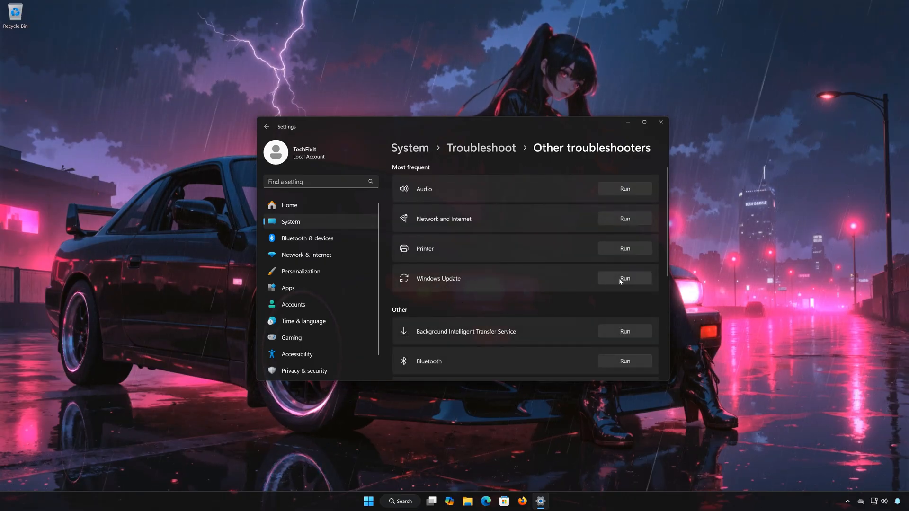
click(625, 278)
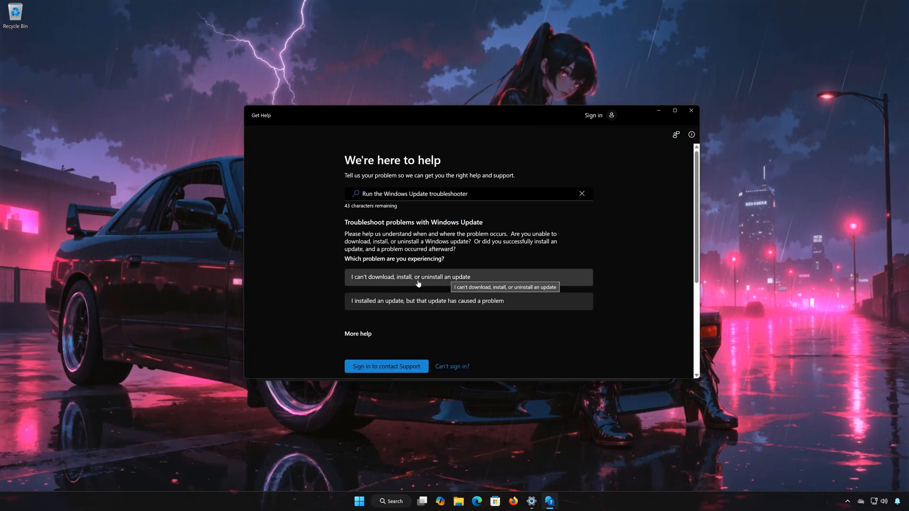
mouse_move(427, 307)
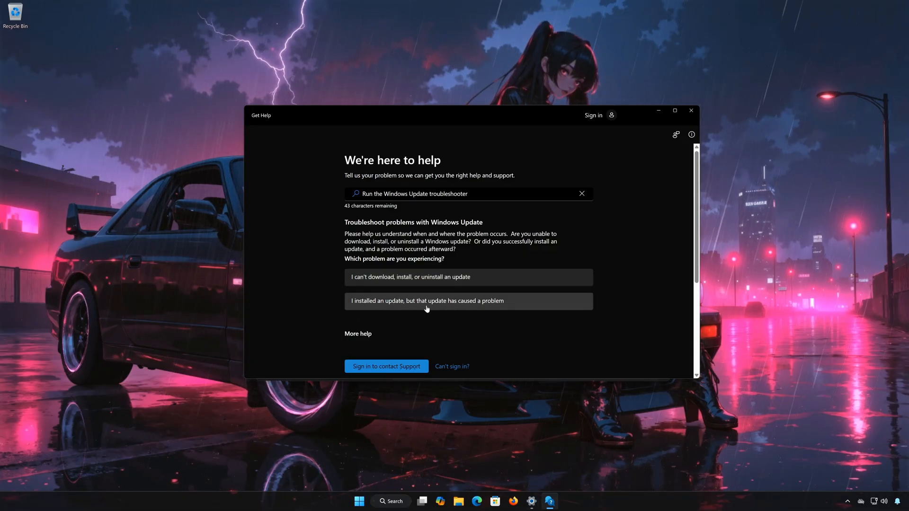
mouse_move(458, 307)
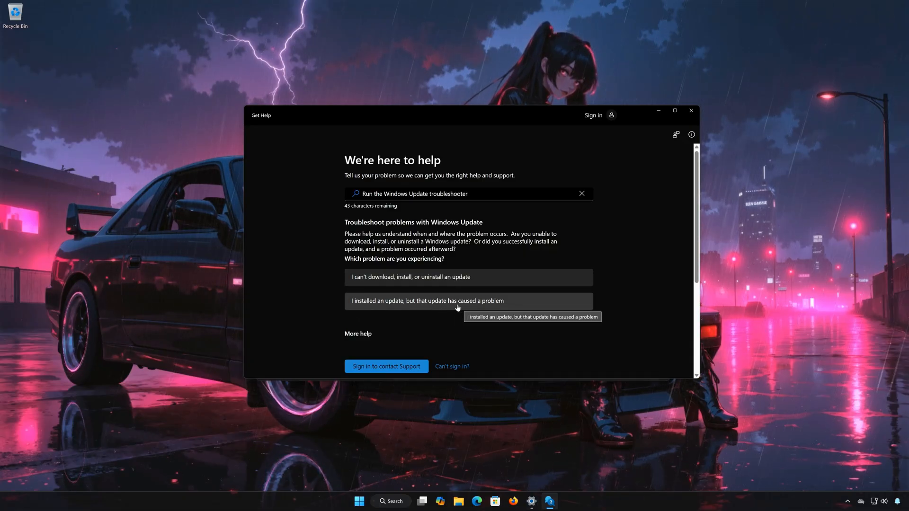
mouse_move(413, 277)
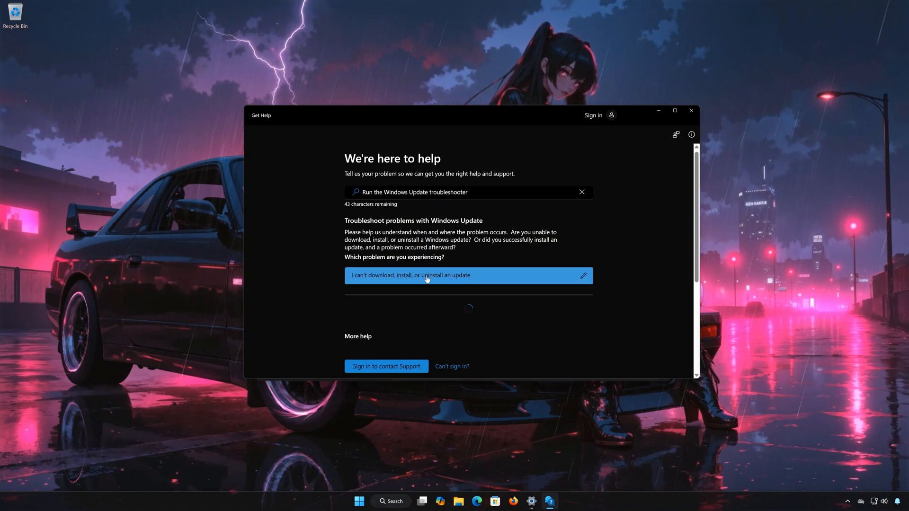
Choose 'I can't download, install, or uninstall an update' in Get Help.
click(467, 275)
text(cmd)
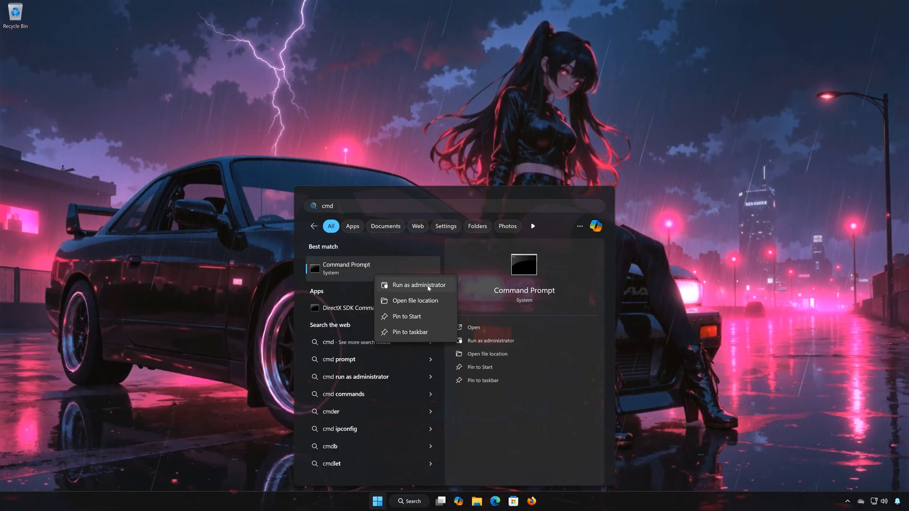
Launch Command Prompt as administrator and approve the UAC prompt.
click(416, 284)
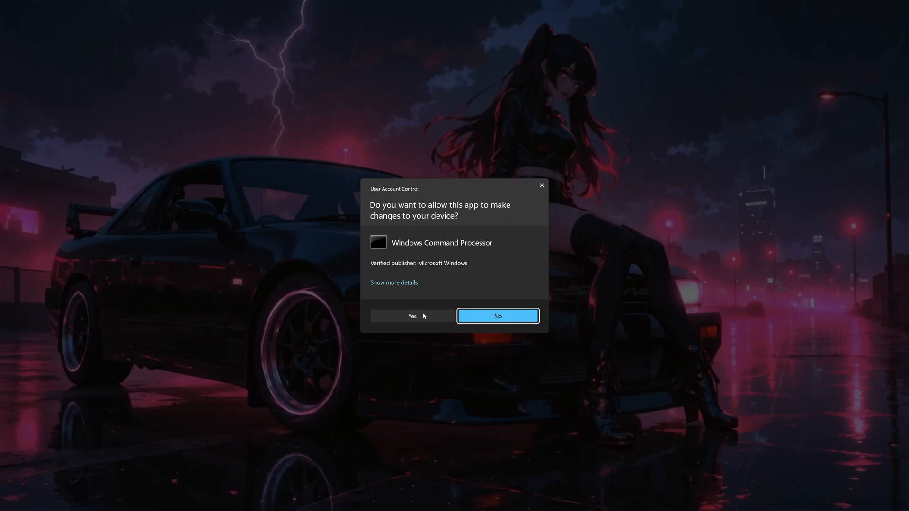
click(412, 316)
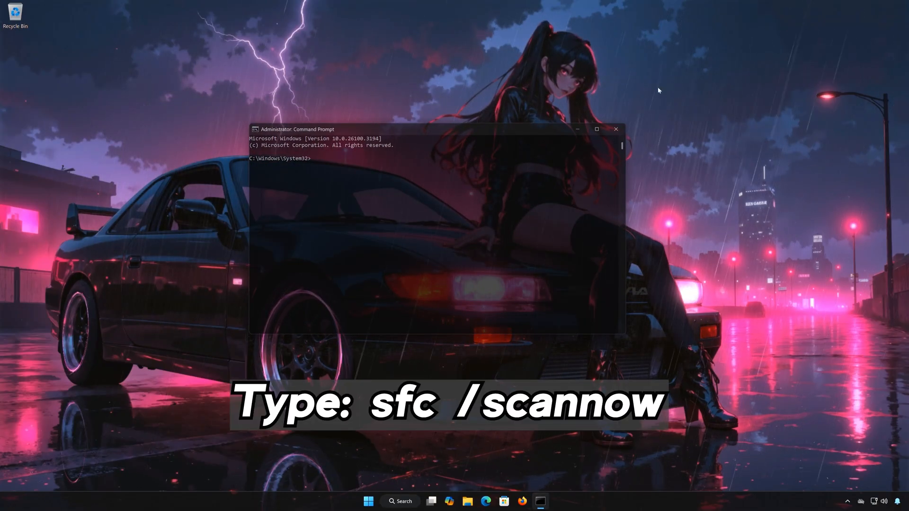
Run sfc /scannow to repair corrupt system files, then close Command Prompt.
text(sfc)
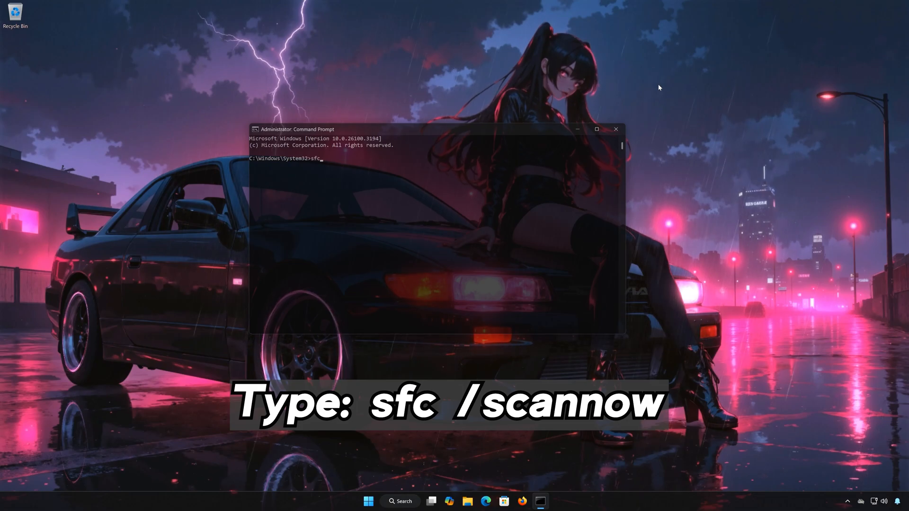
text(/sc)
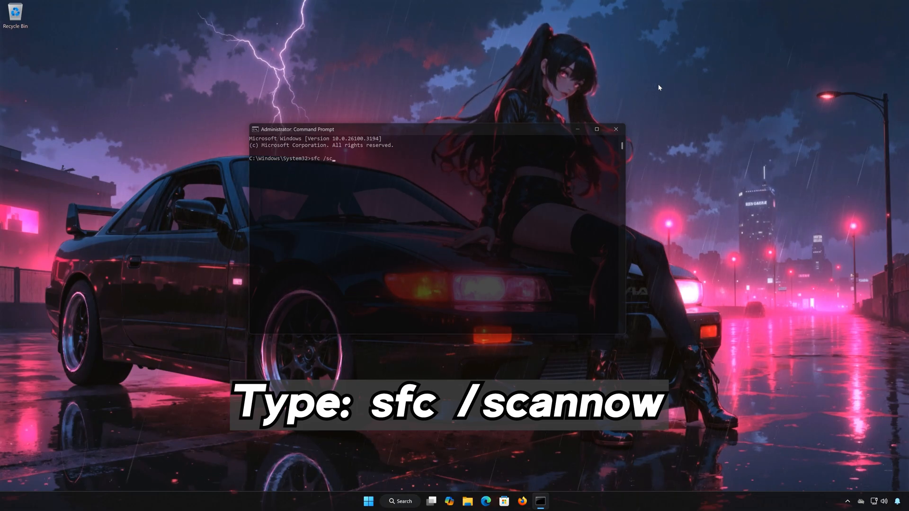
text(cannow)
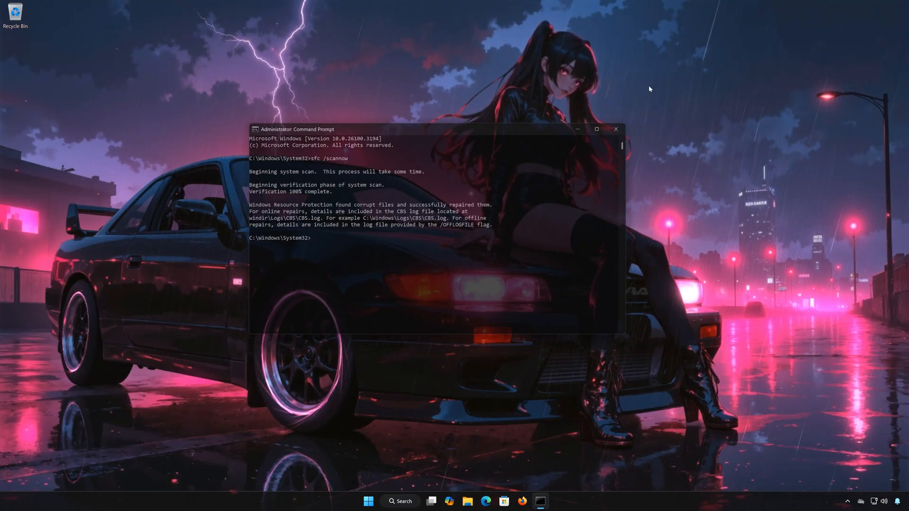
text(ex)
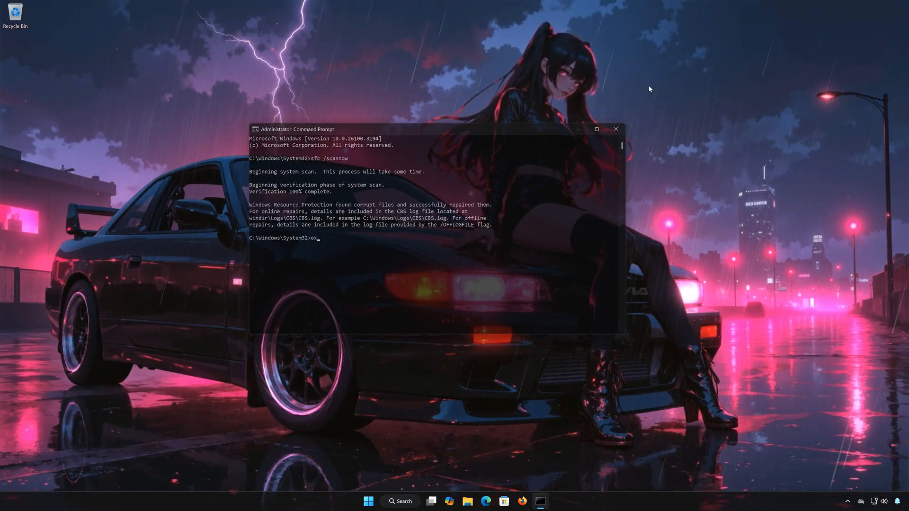
click(615, 129)
text(cmd)
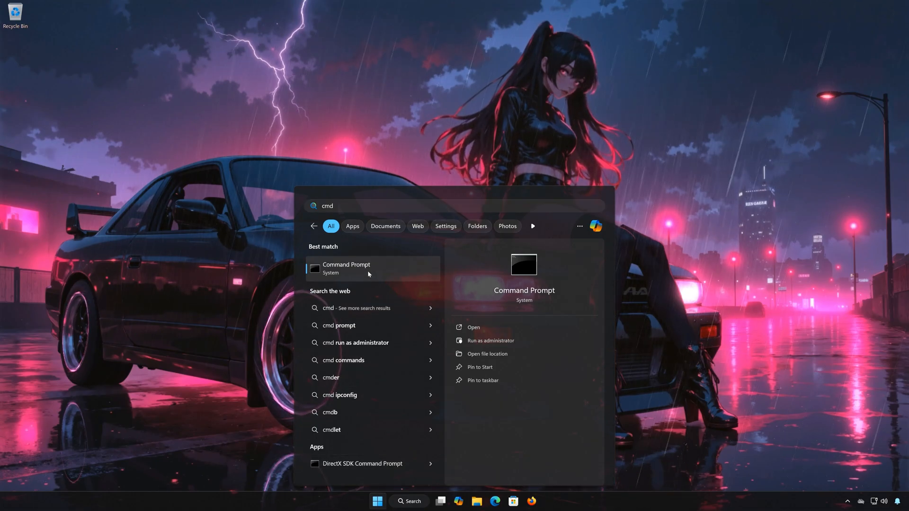
Start a fresh elevated Command Prompt from the cmd search results, approving UAC.
right_click(346, 268)
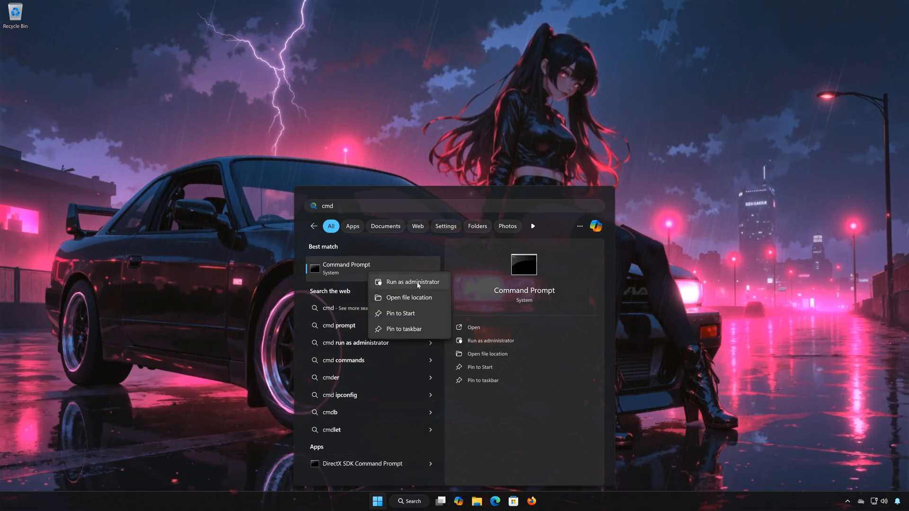
click(413, 282)
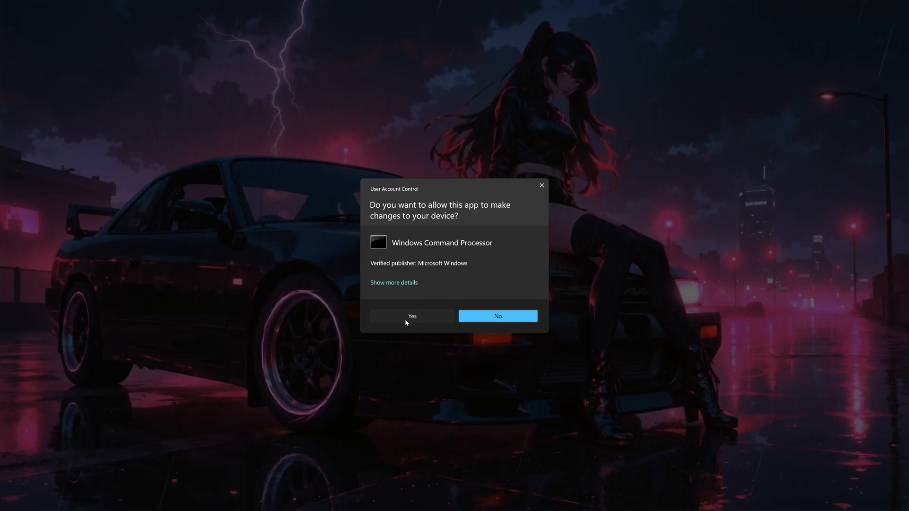
click(411, 316)
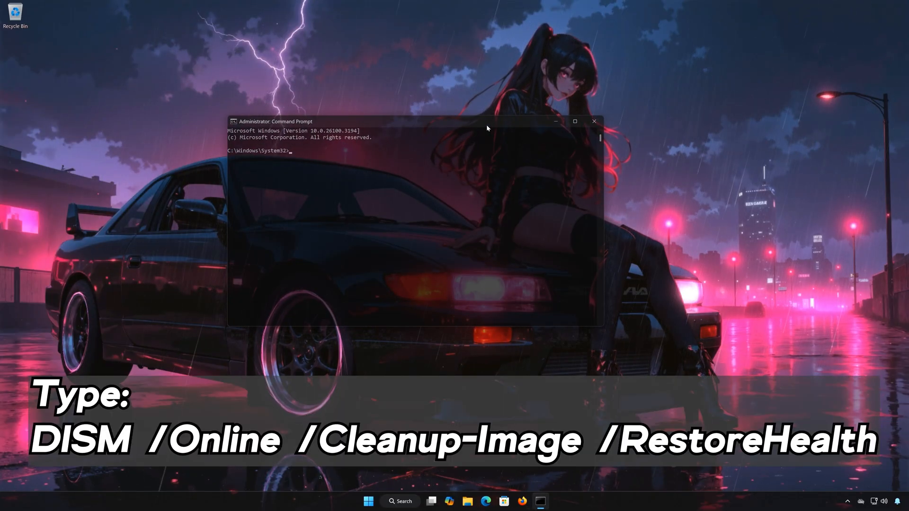
Run DISM /Online /Cleanup-Image /RestoreHealth and let it reach 100%.
text(DISM)
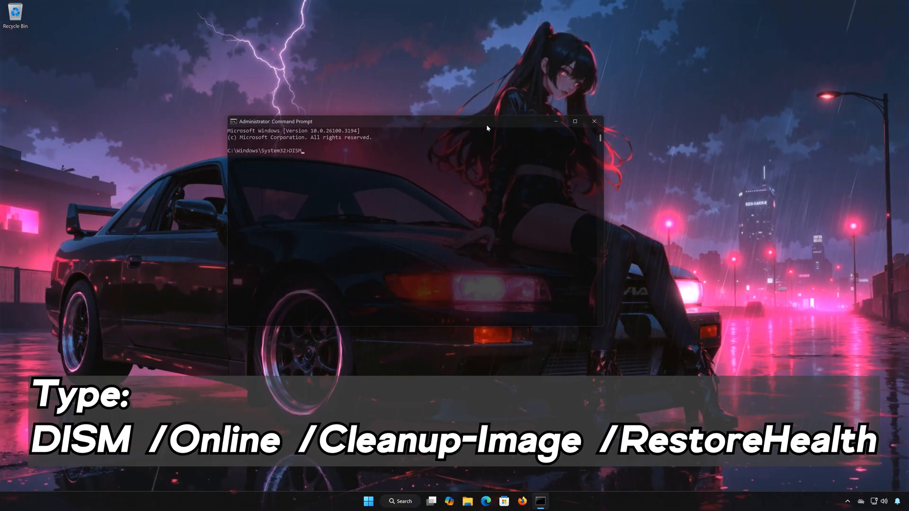
text(/Online /Cleanup-Image)
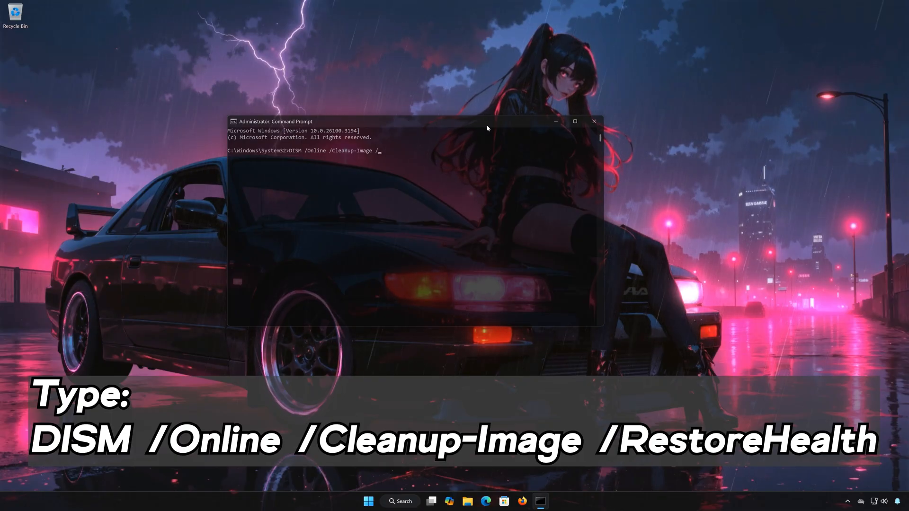
text(/RestoreHealth)
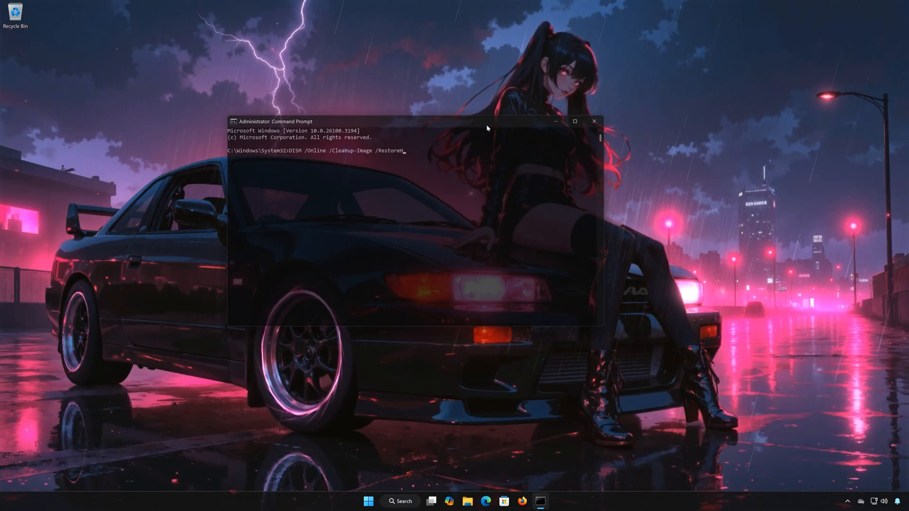
text(ealth)
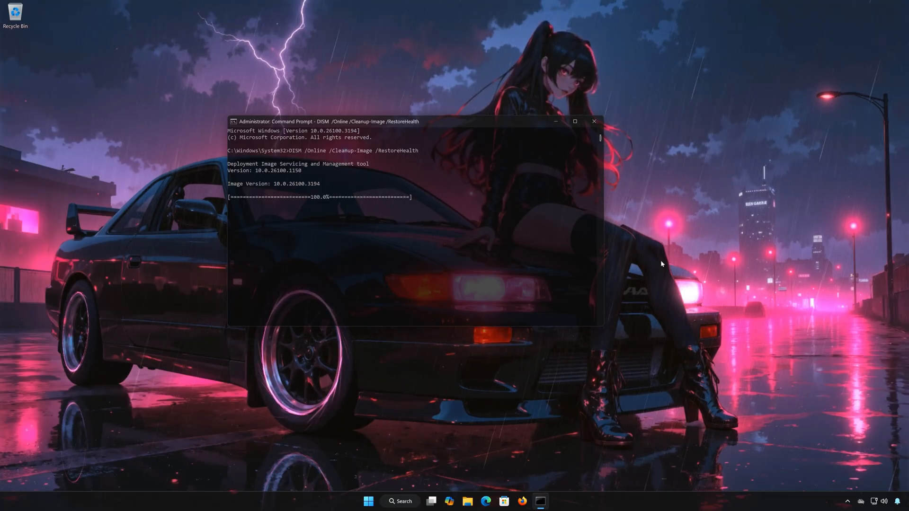
mouse_move(594, 122)
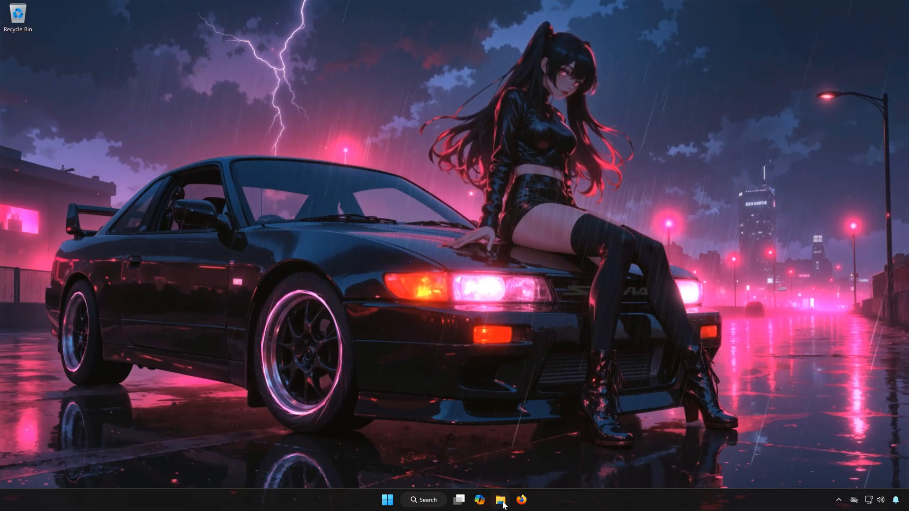
Delete the Download folder from C:\Windows\SoftwareDistribution in File Explorer.
click(500, 500)
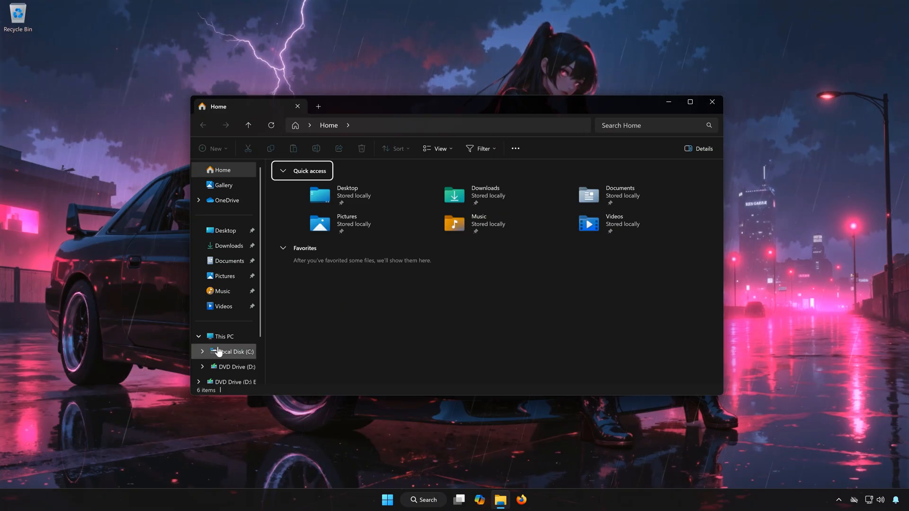
mouse_move(232, 353)
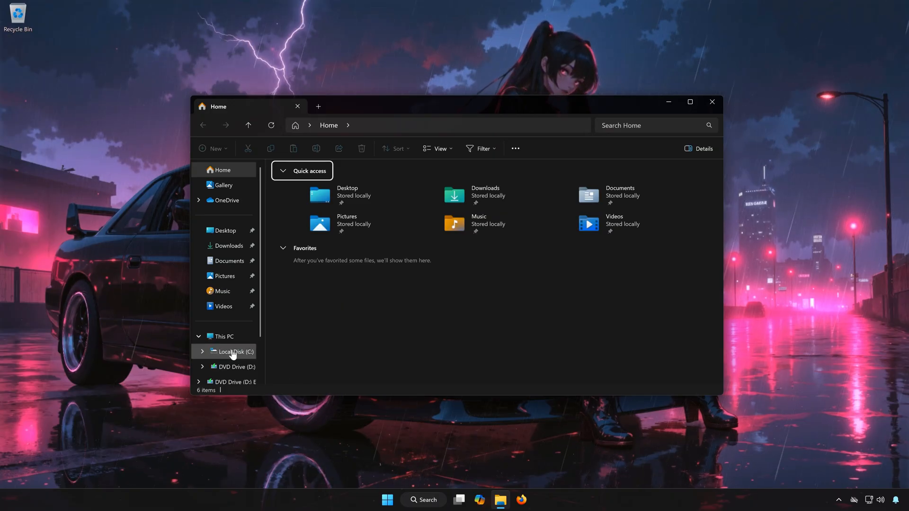
click(235, 352)
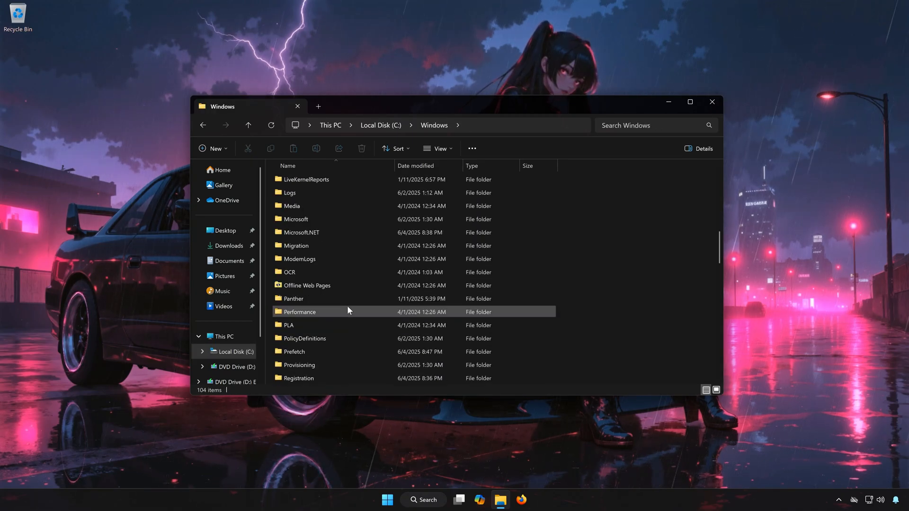
scroll(down, 3)
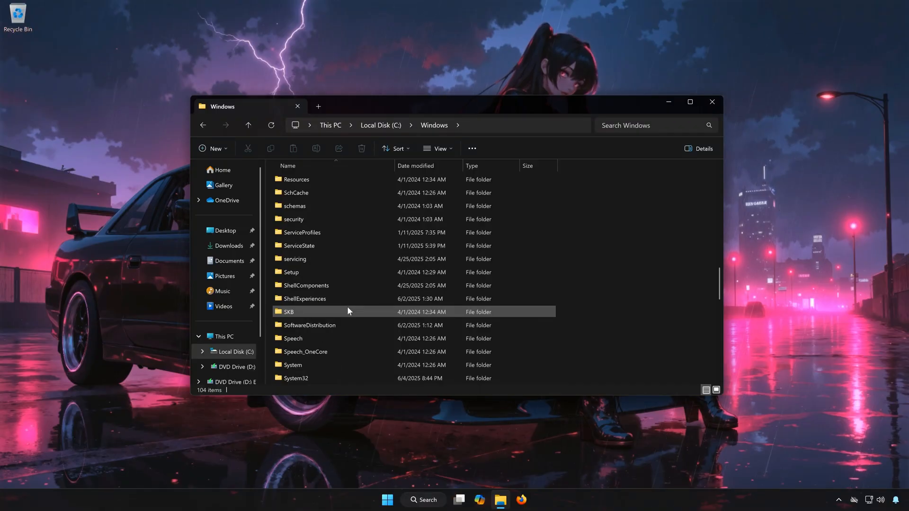
scroll(down, 3)
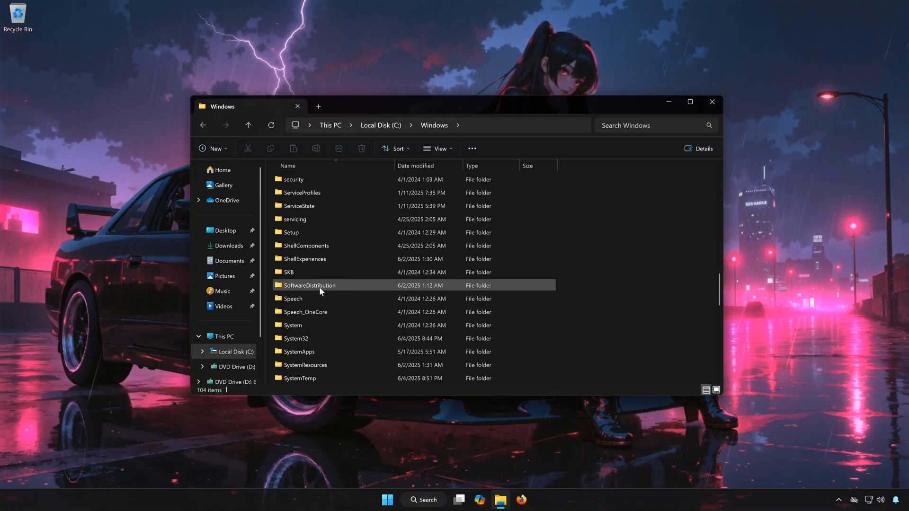
double_click(309, 285)
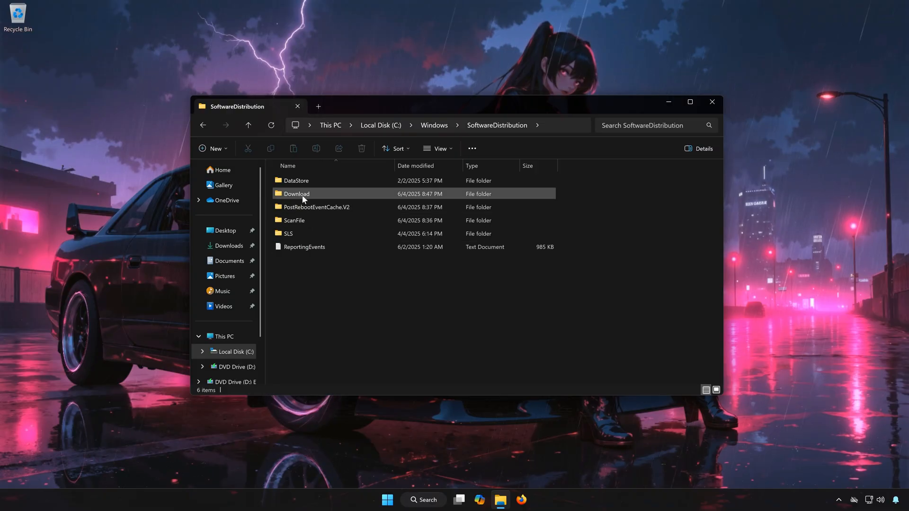
click(295, 193)
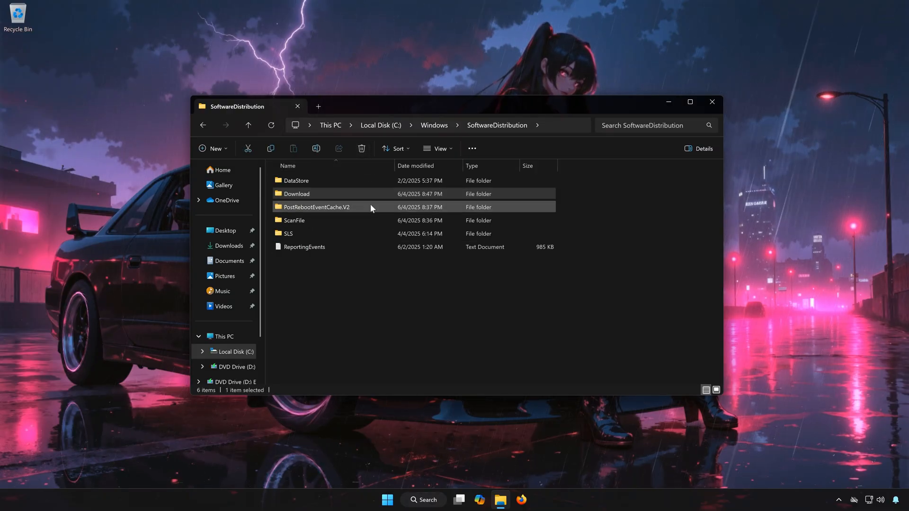
click(361, 148)
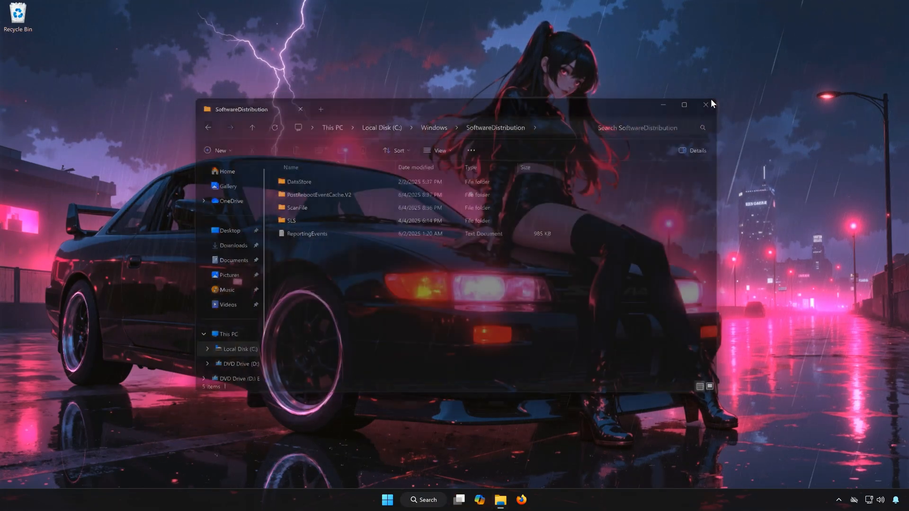
Check for updates on the Windows Update page in Settings.
click(387, 500)
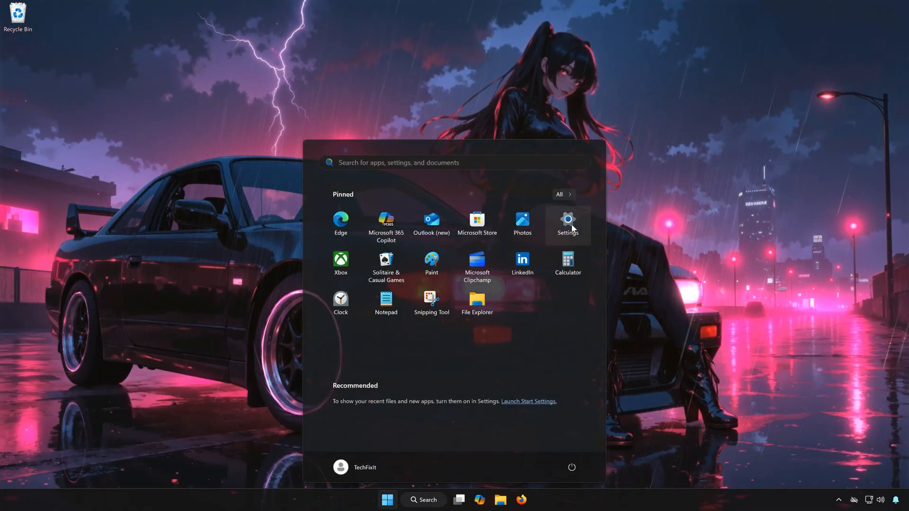
click(567, 220)
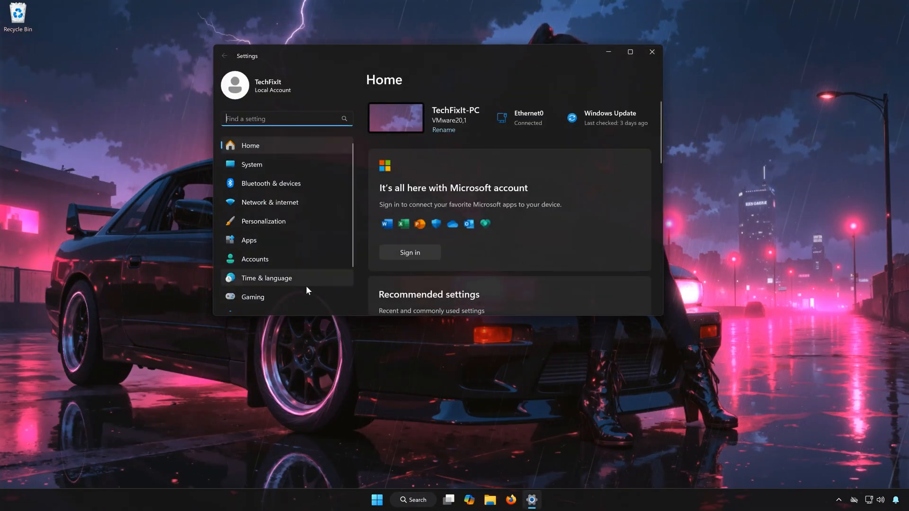
click(610, 118)
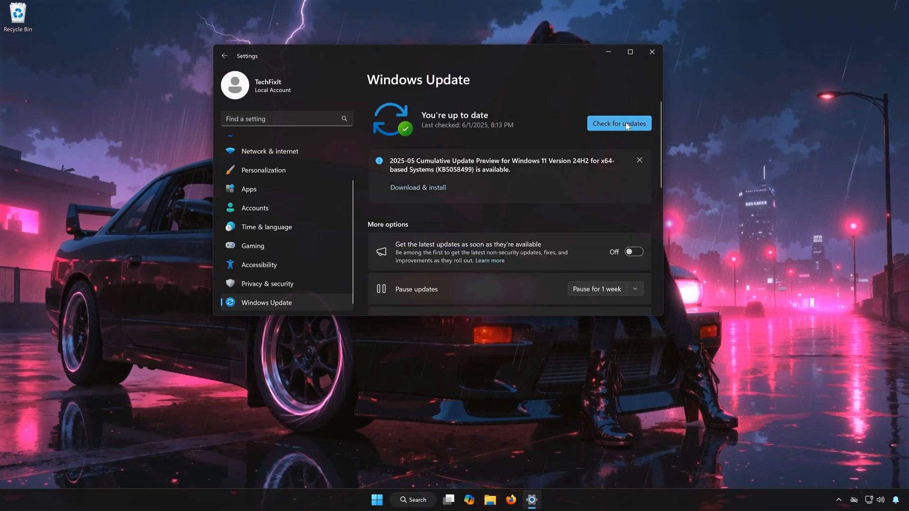
click(619, 123)
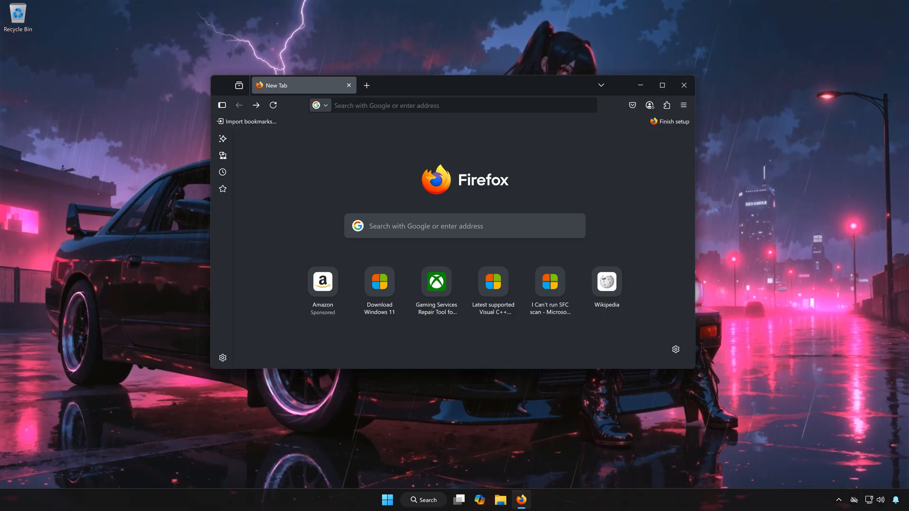
Download the Windows 11 media creation tool from Microsoft's Download Windows 11 page.
click(379, 284)
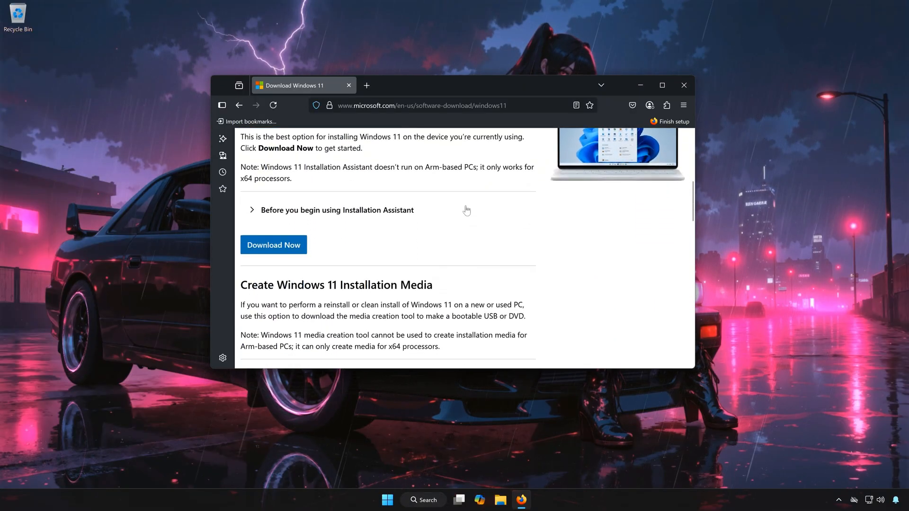
scroll(down, 3)
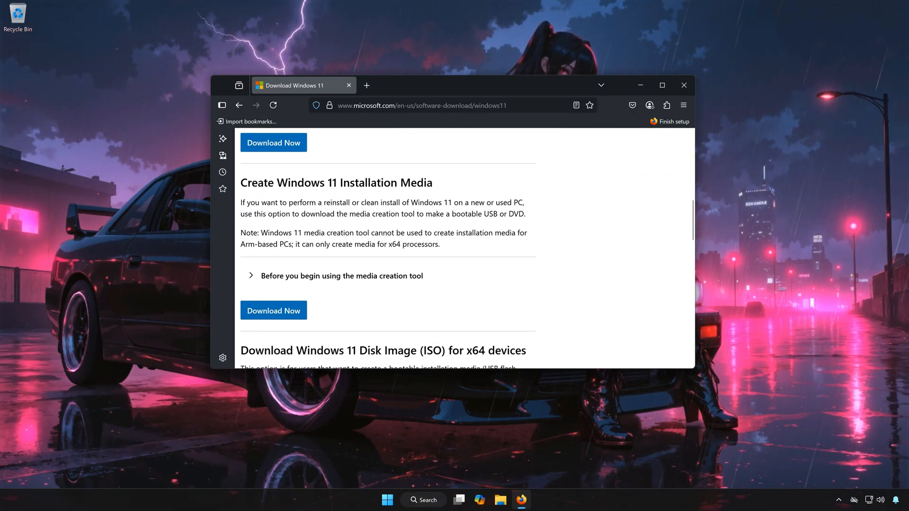
click(273, 310)
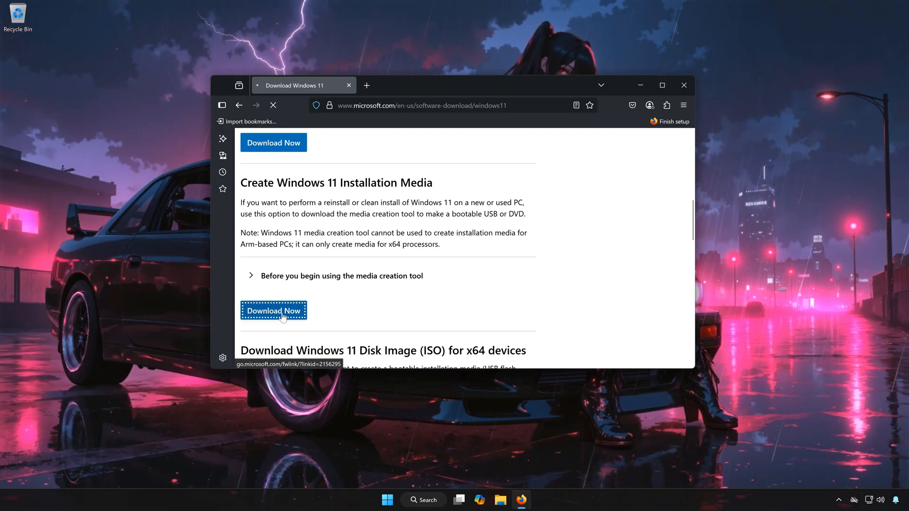
click(273, 310)
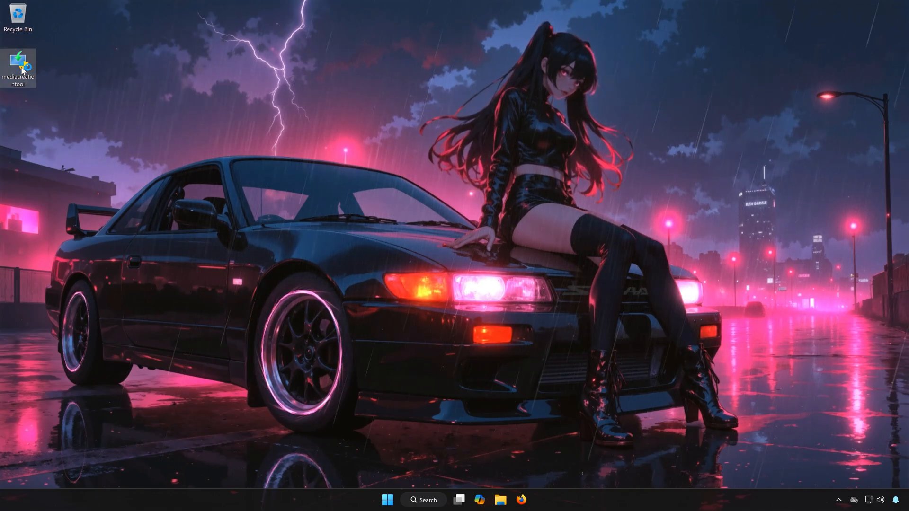
Launch the downloaded Media Creation Tool and accept its license terms.
double_click(18, 67)
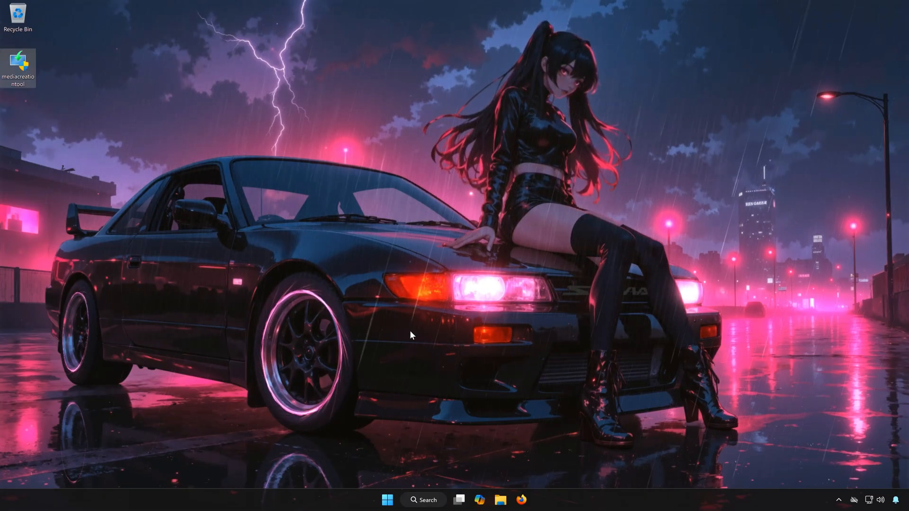
double_click(19, 62)
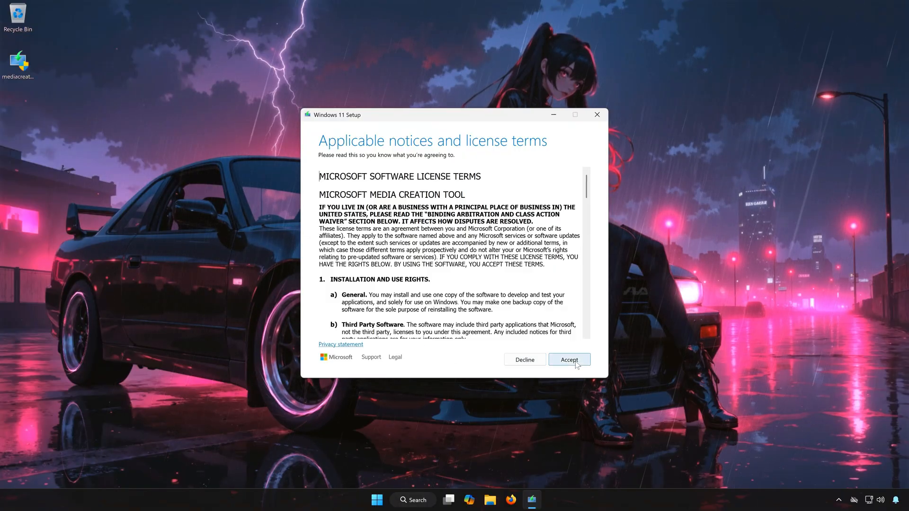
click(569, 359)
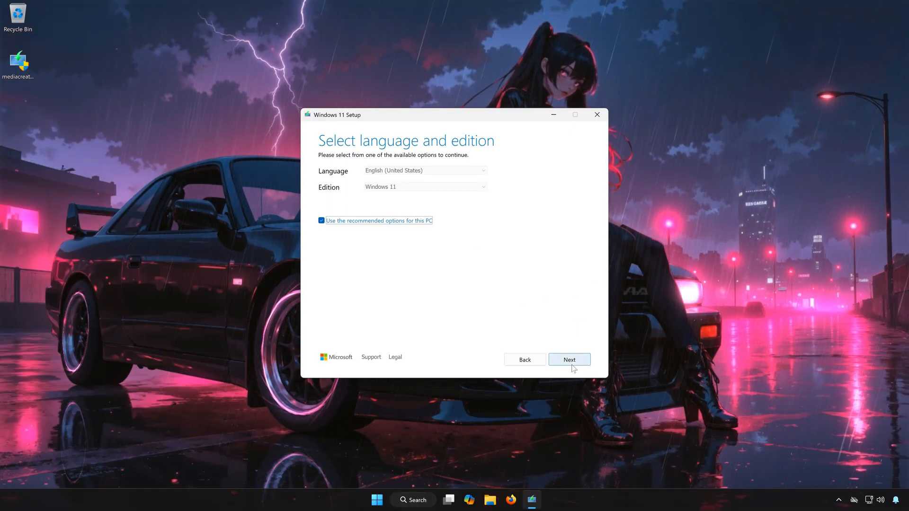
Keep recommended language and edition, choose ISO file, and save it to the Desktop.
click(568, 359)
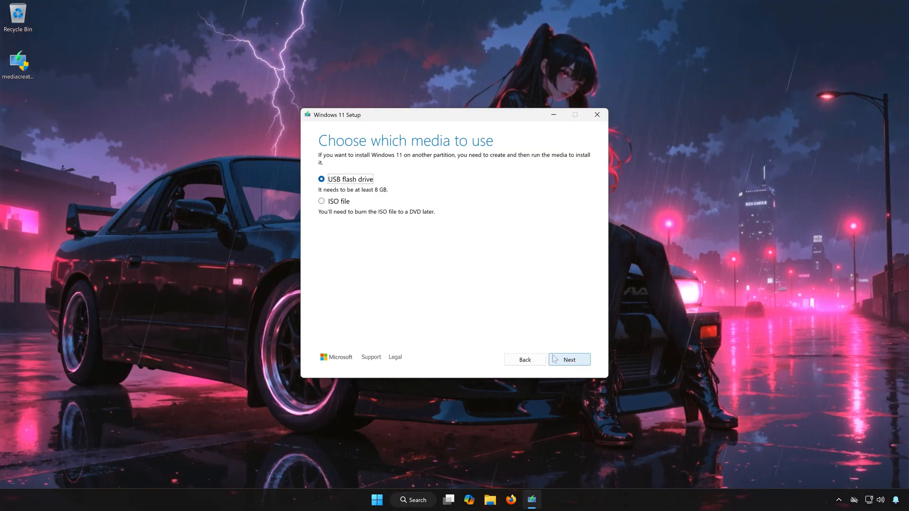
click(321, 202)
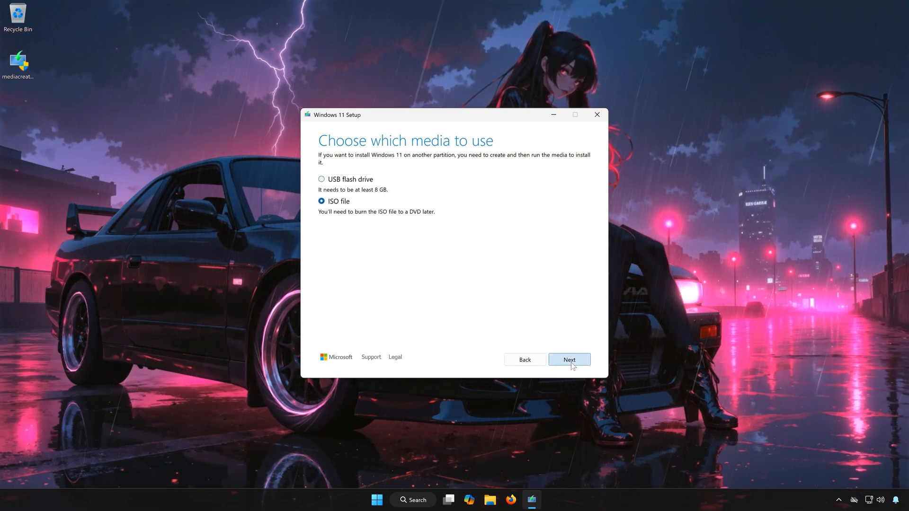
click(569, 360)
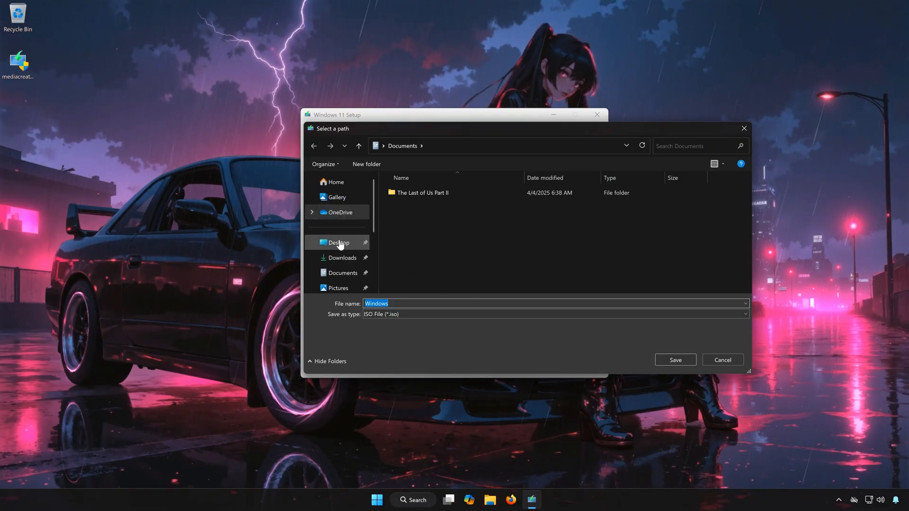
click(339, 242)
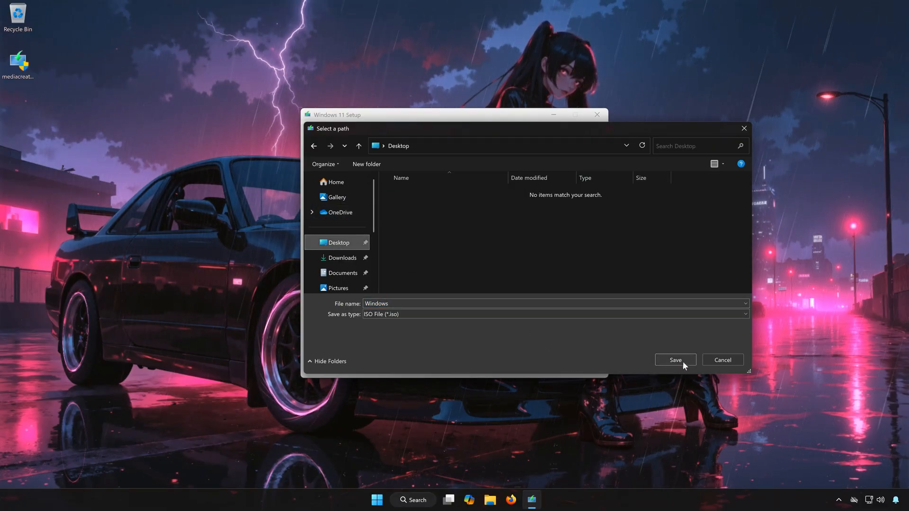
click(674, 360)
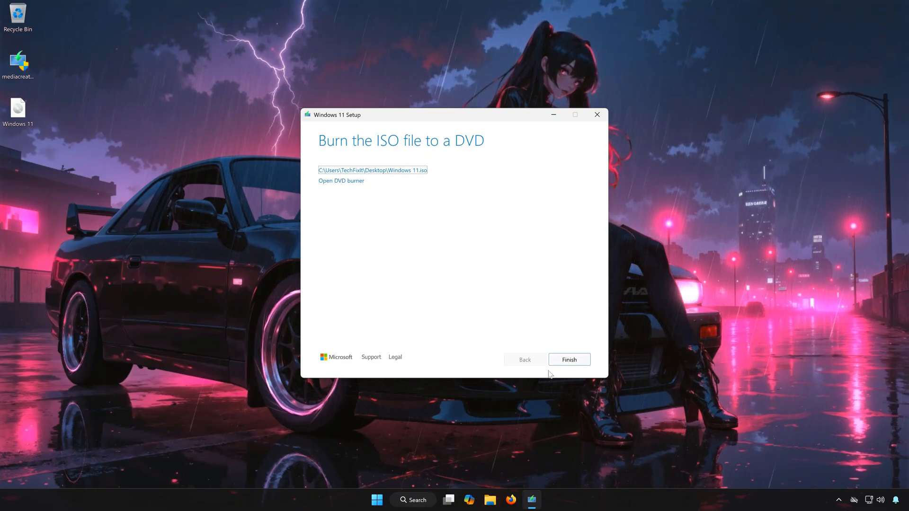
Finish Media Creation Tool, mount the ISO, run setup as administrator, and close Explorer.
click(569, 360)
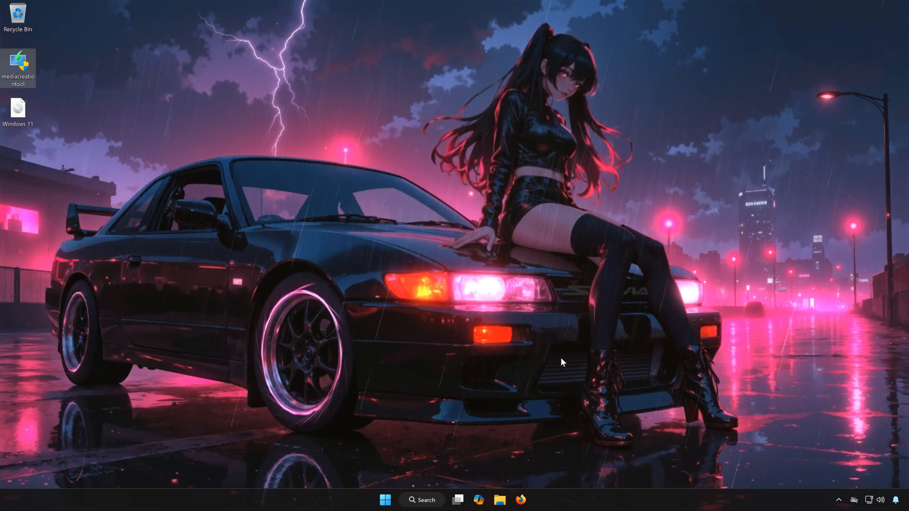
mouse_move(534, 341)
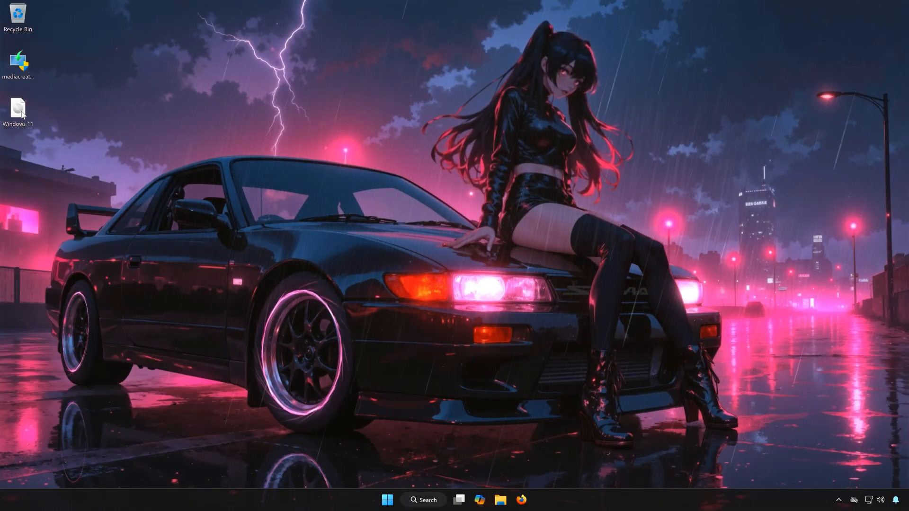
click(500, 499)
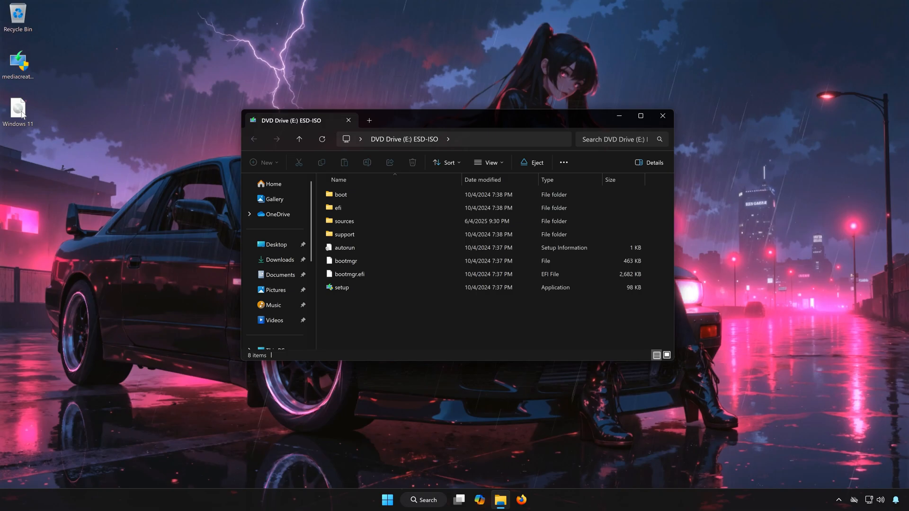
click(341, 287)
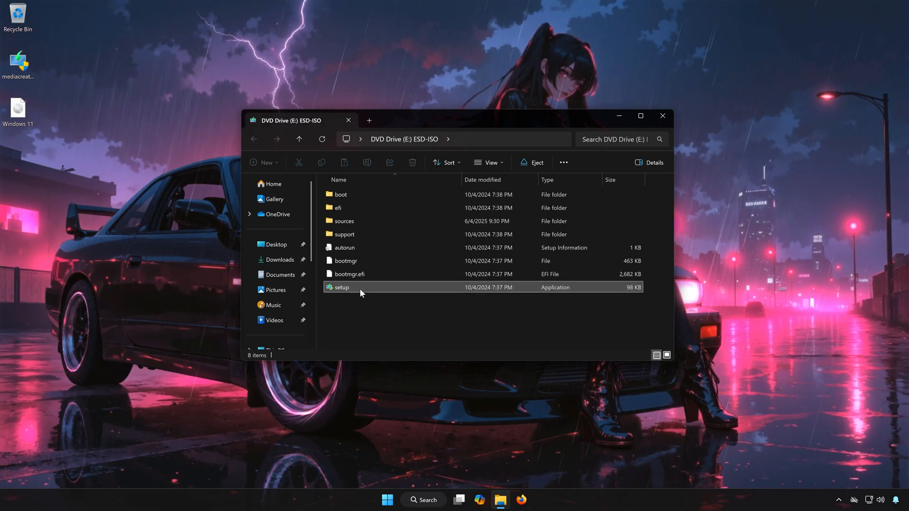
double_click(341, 287)
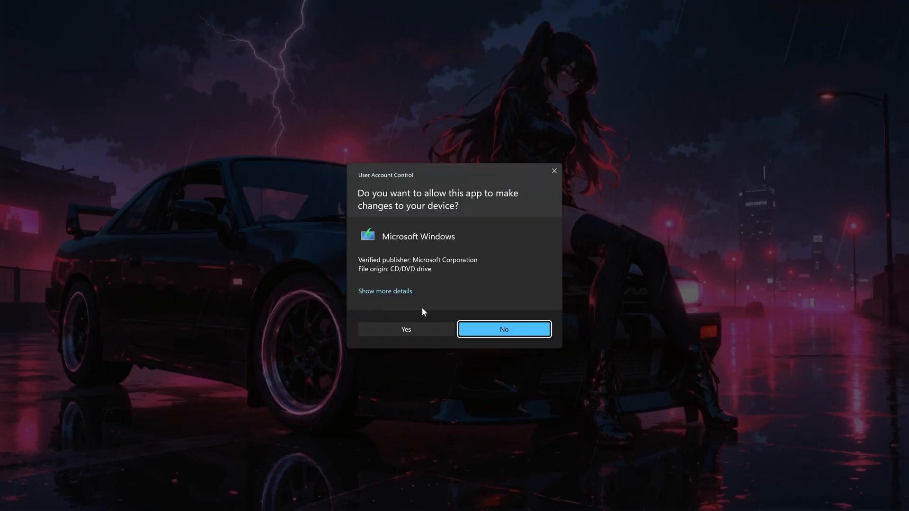
click(405, 330)
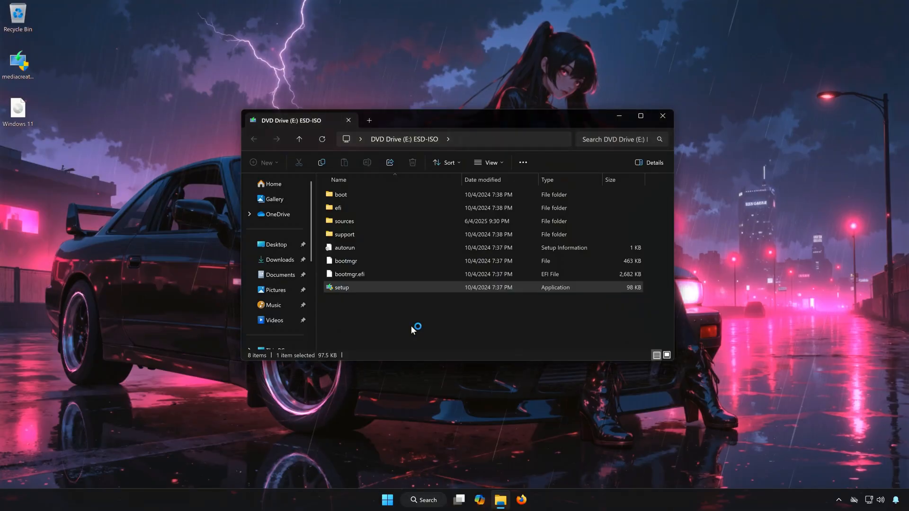
click(662, 116)
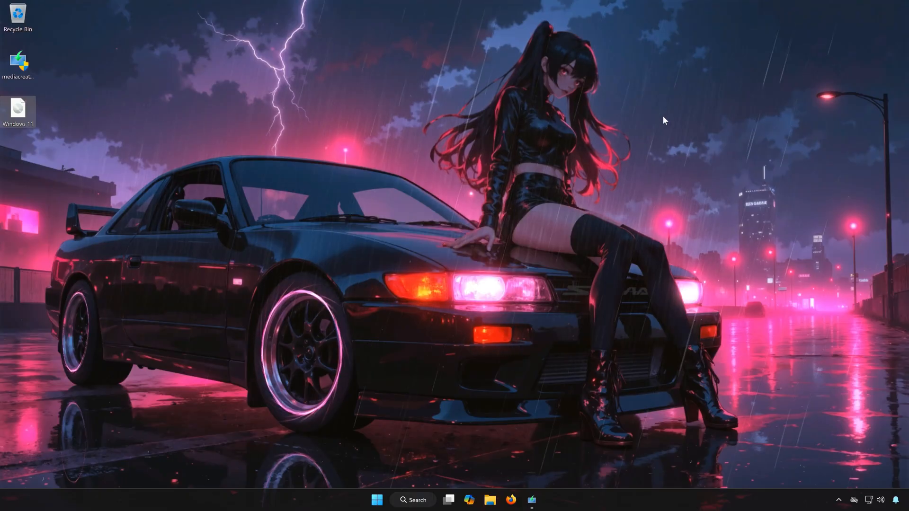
Bring up Windows 11 Setup, continue past the intro, and accept the license terms.
double_click(18, 110)
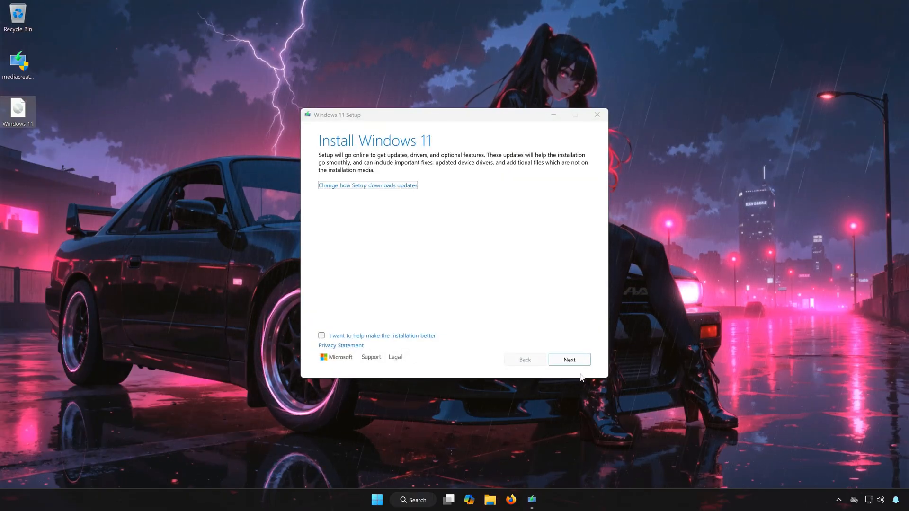
click(568, 360)
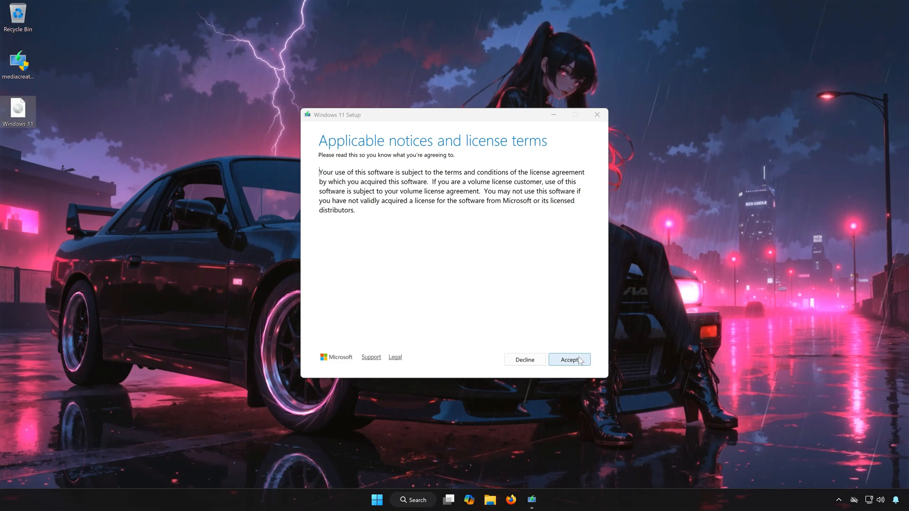
click(569, 359)
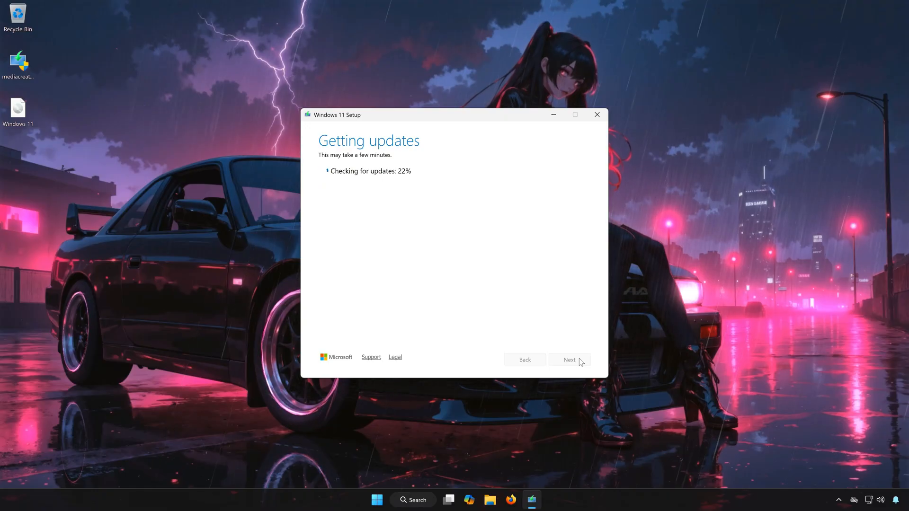
mouse_move(470, 263)
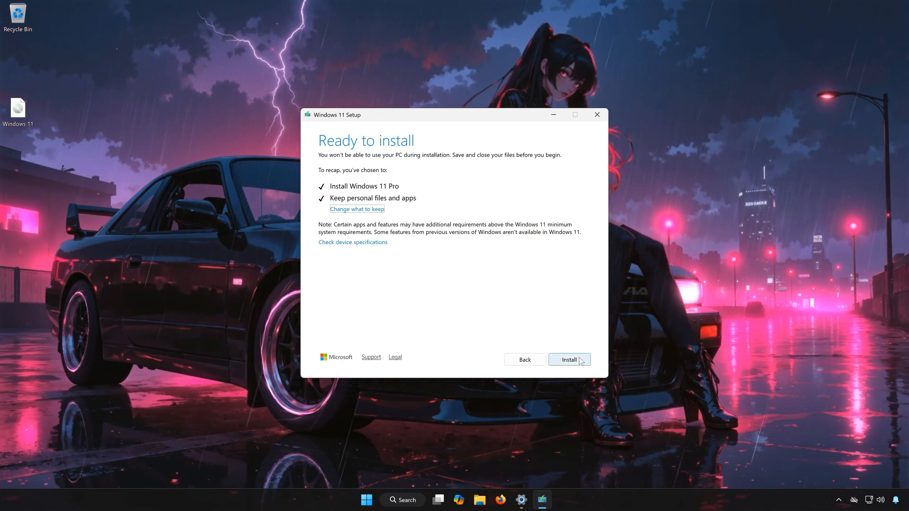
Begin the Windows 11 installation from the Ready to install page.
click(569, 359)
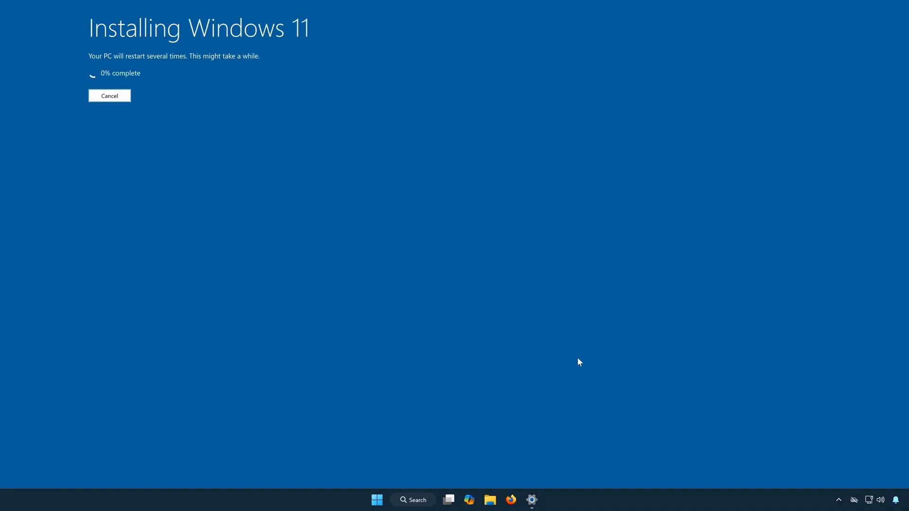
mouse_move(189, 91)
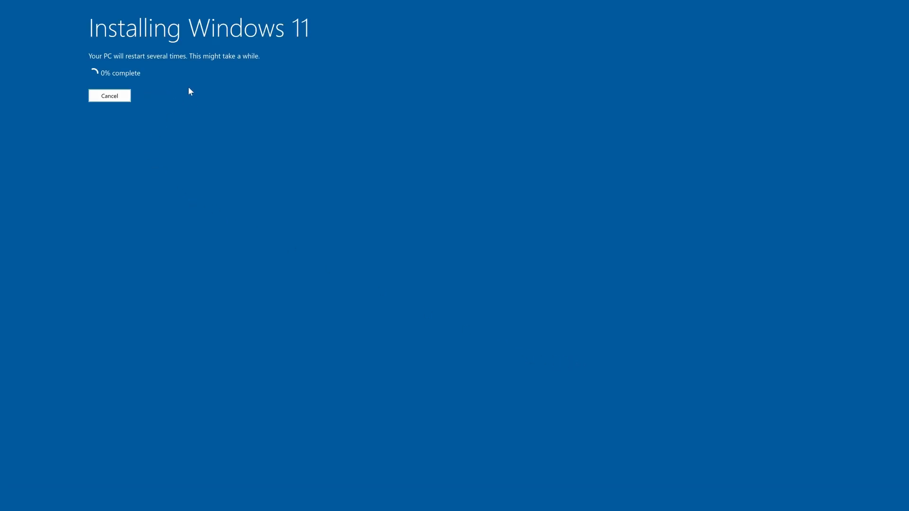
mouse_move(134, 117)
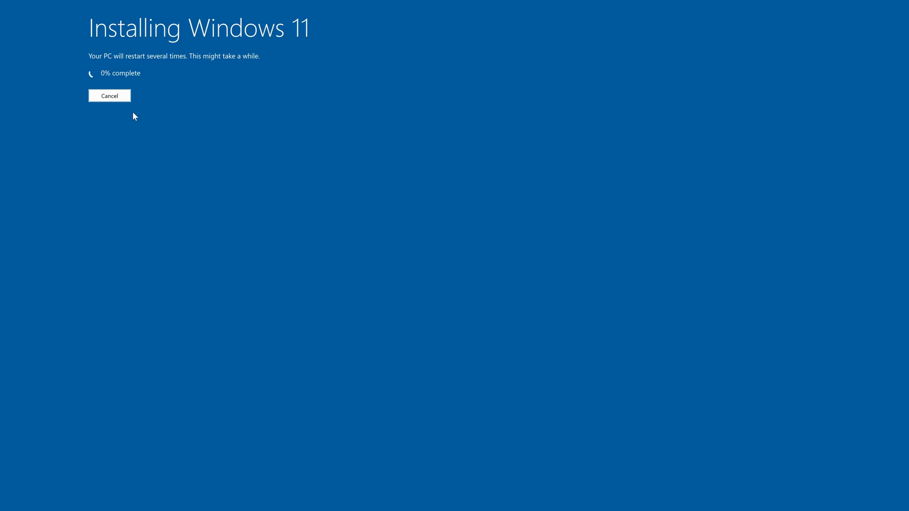